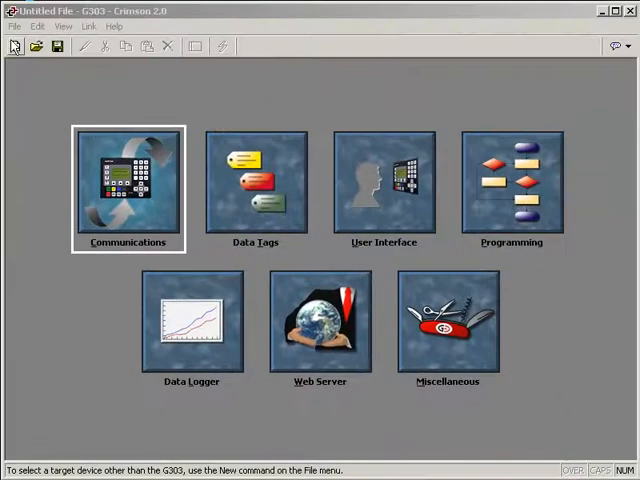
Step: Create a new database targeting a Data Station Plus DSPGT model
click(14, 26)
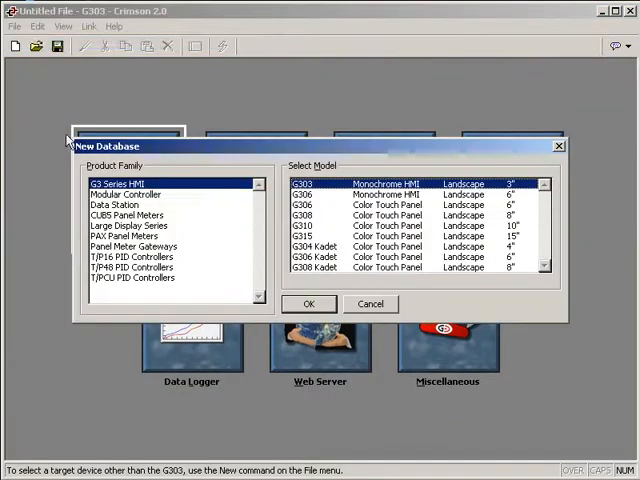
click(113, 204)
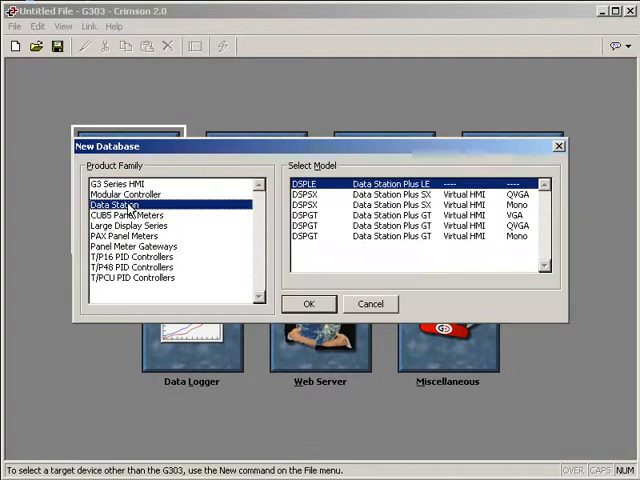
mouse_move(315, 228)
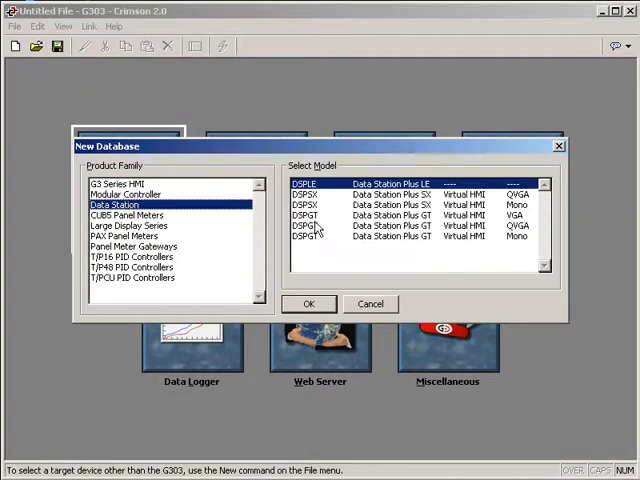
click(400, 215)
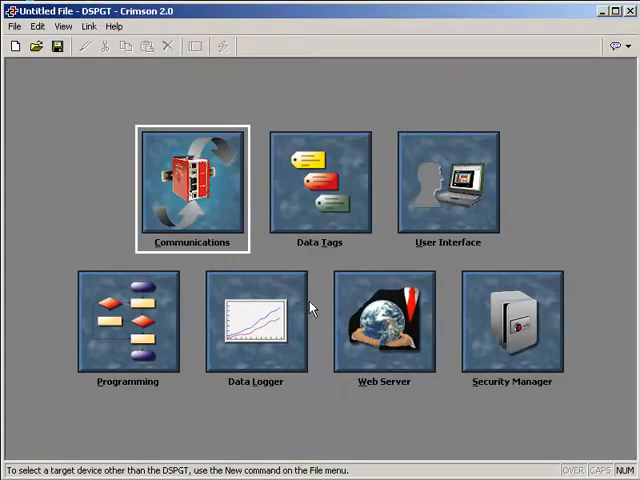
mouse_move(193, 190)
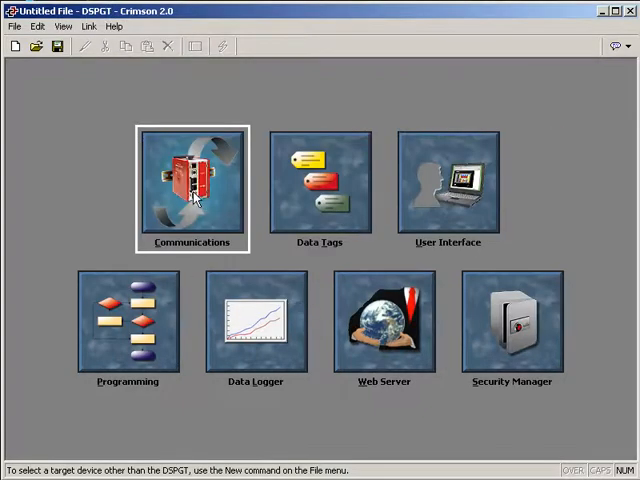
Step: Assign the Allen Bradley DF1 Master driver to the RS-232 port and rename its SLC device to AB
double_click(192, 180)
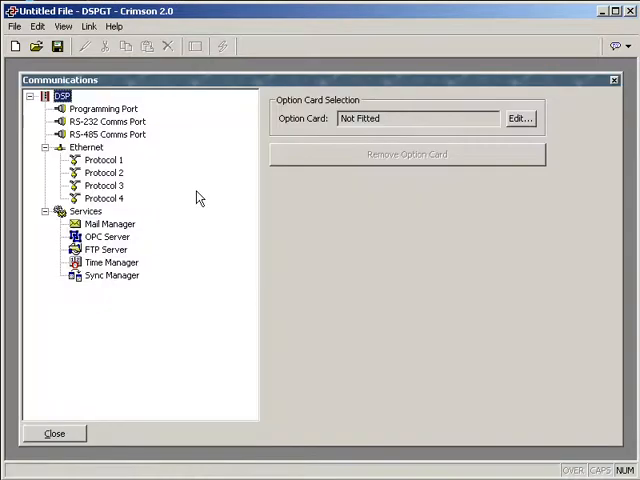
mouse_move(120, 140)
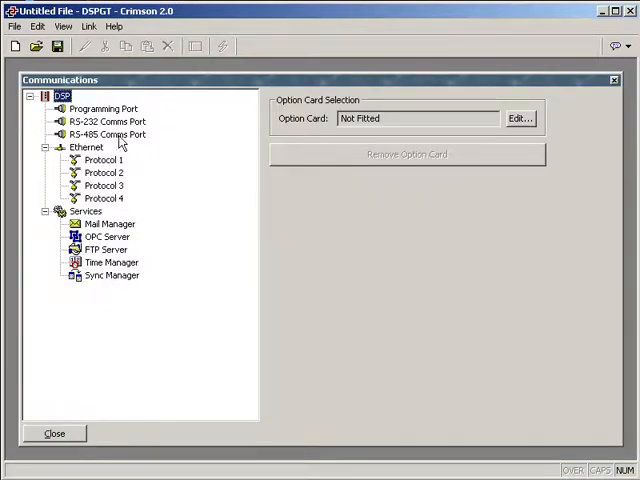
click(110, 121)
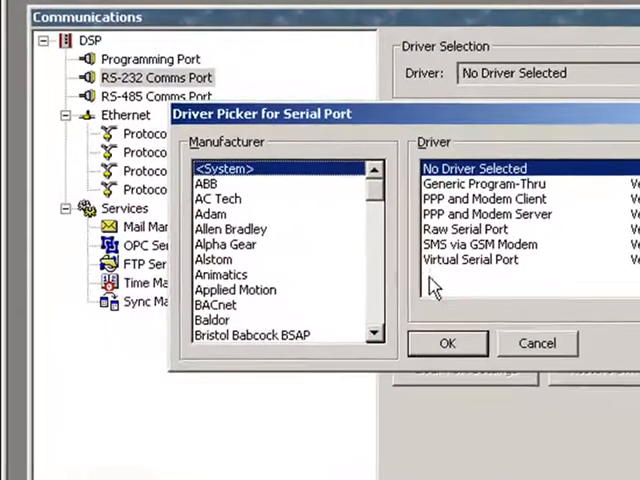
click(230, 230)
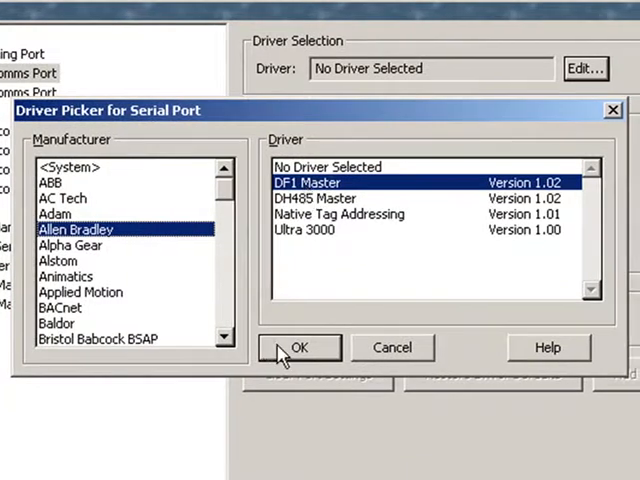
click(298, 347)
text(A)
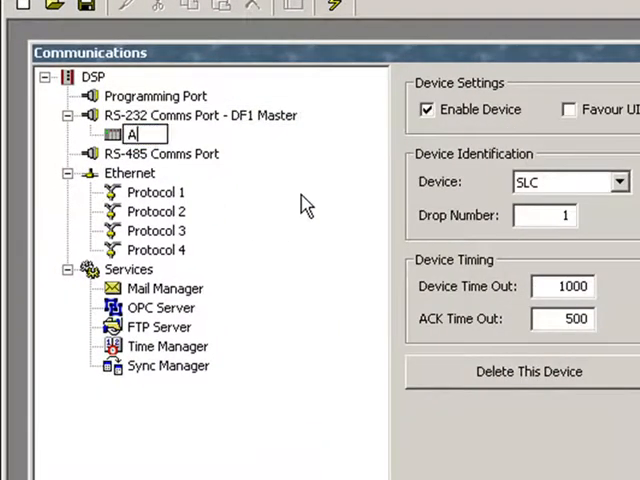
text(B)
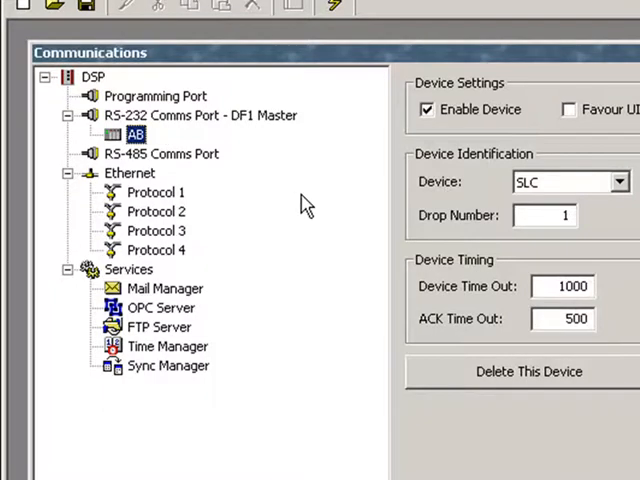
click(130, 172)
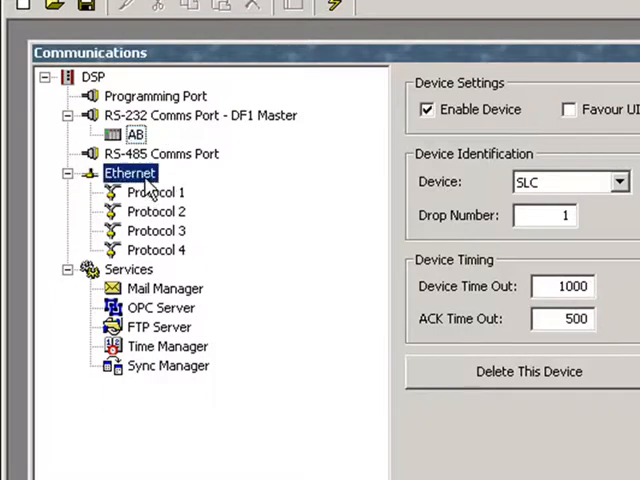
Step: Set the Ethernet port's Port Mode and select Protocol 1
click(130, 173)
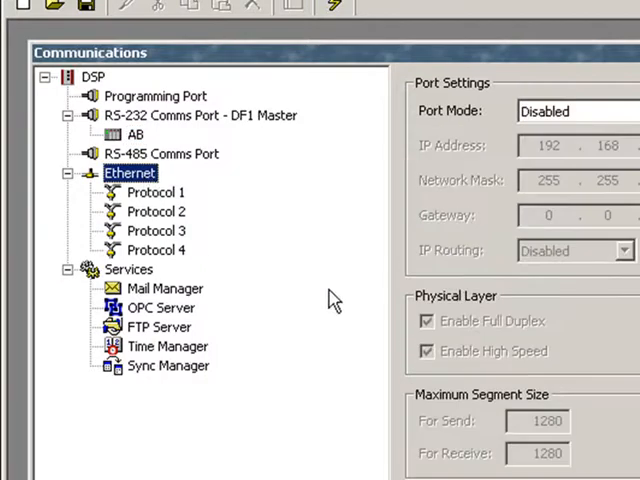
click(460, 111)
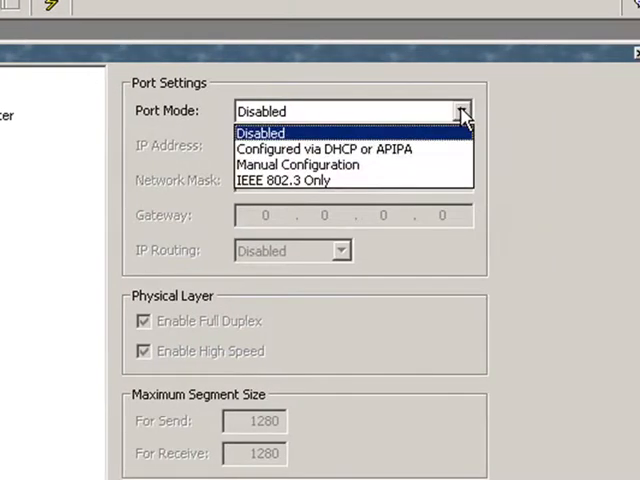
click(298, 164)
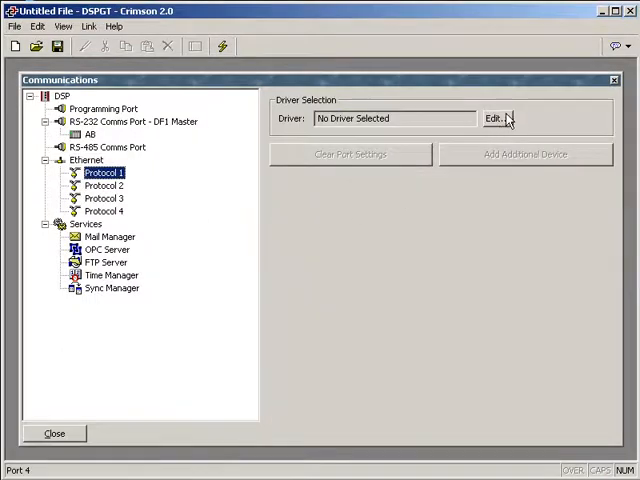
Step: Assign the Modbus TCP/IP Slave driver to Ethernet Protocol 1
click(496, 118)
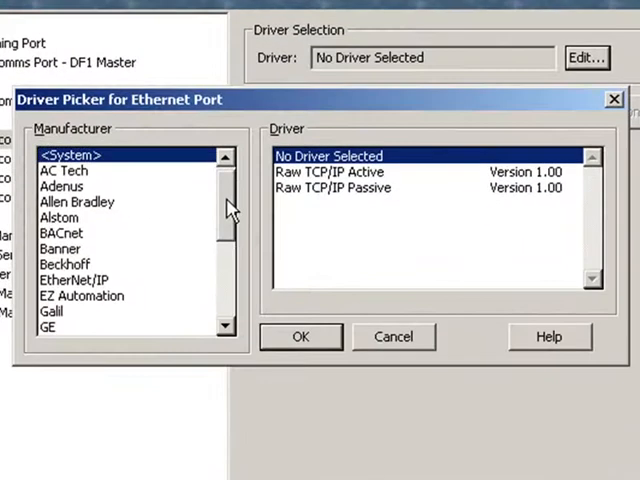
scroll(down, 3)
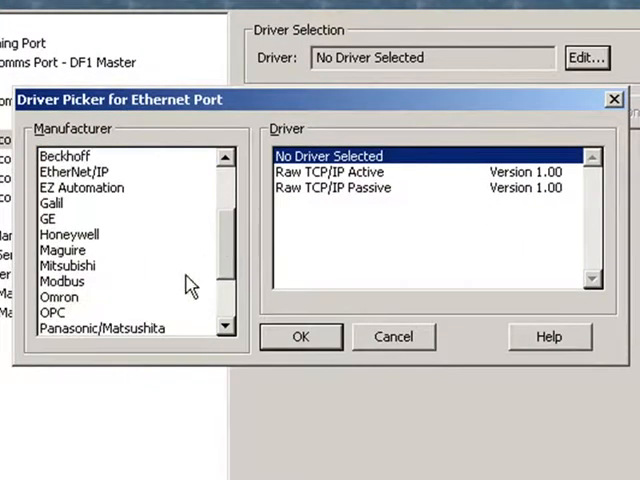
click(63, 281)
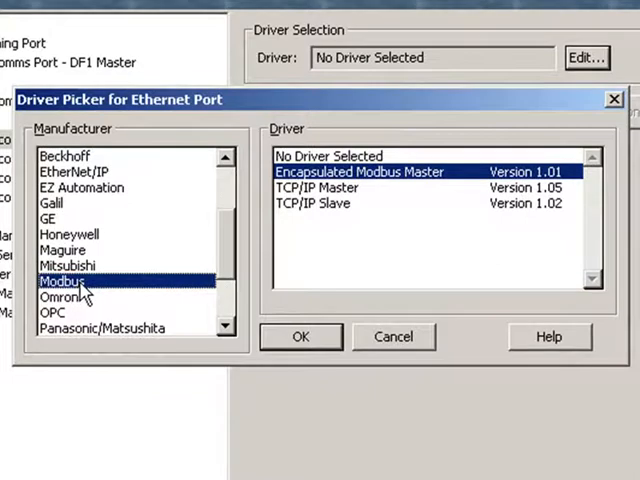
mouse_move(307, 217)
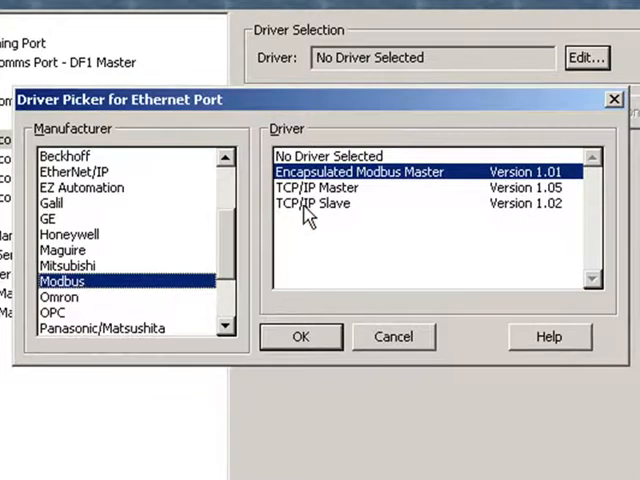
click(320, 203)
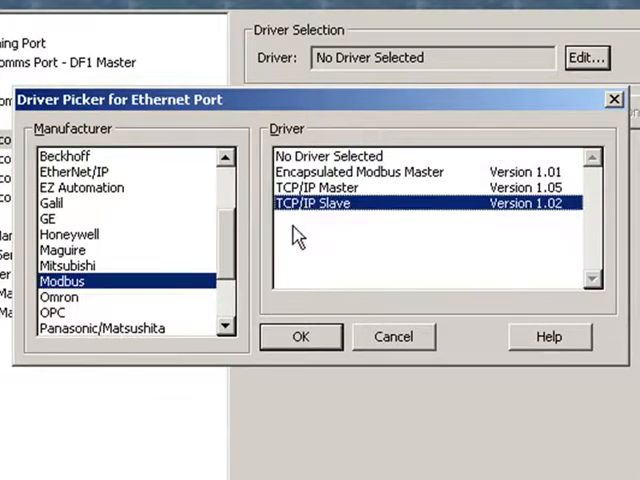
click(300, 336)
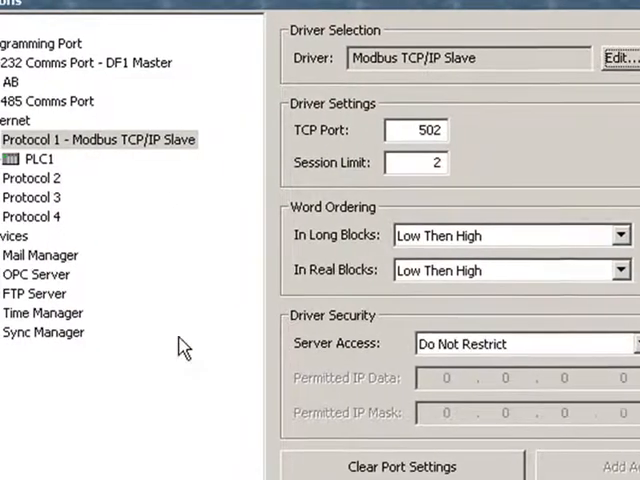
Step: Rename the slave device PLC1 to MBSlave
click(41, 159)
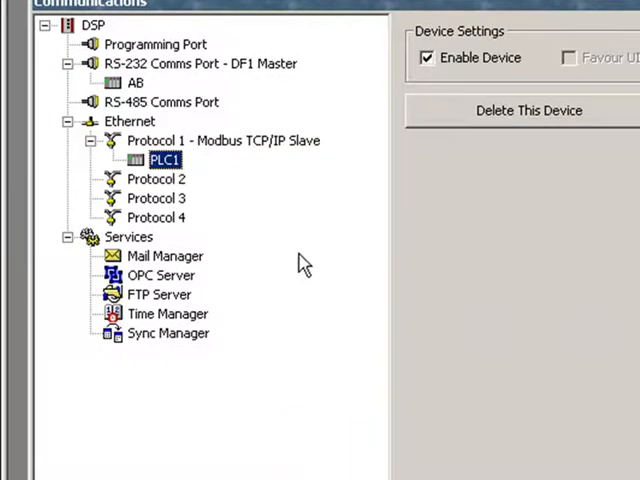
text(MBSlave)
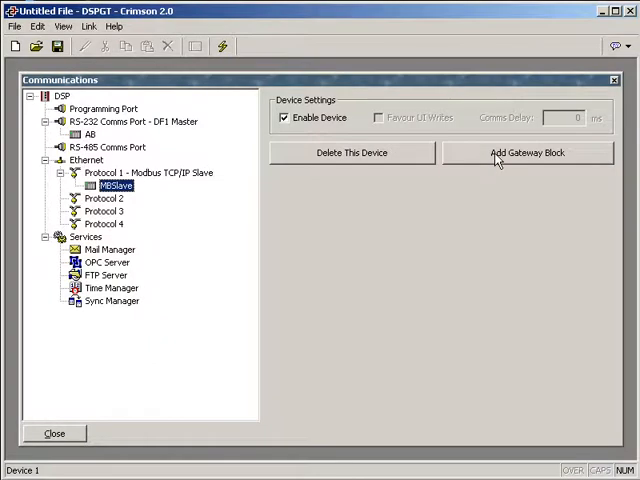
Step: Add gateway Block 1 to MBSlave starting at holding register 400001
click(526, 152)
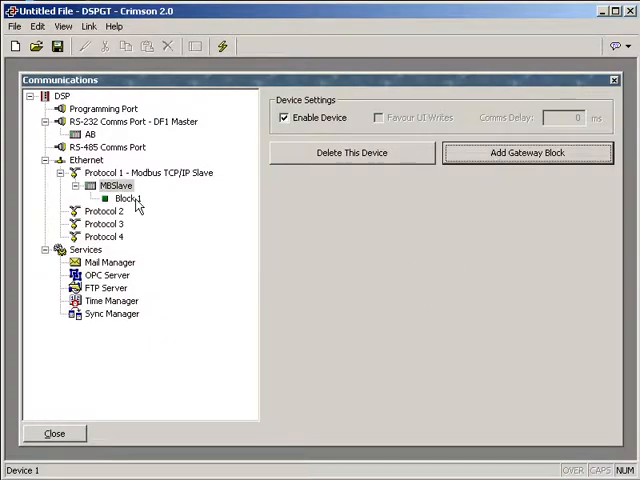
click(125, 198)
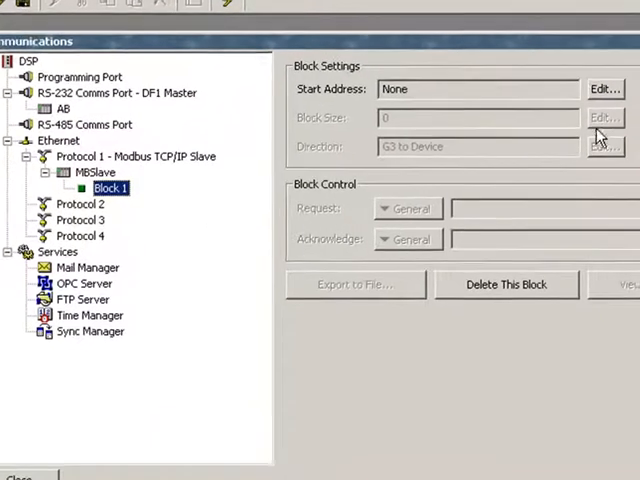
click(604, 89)
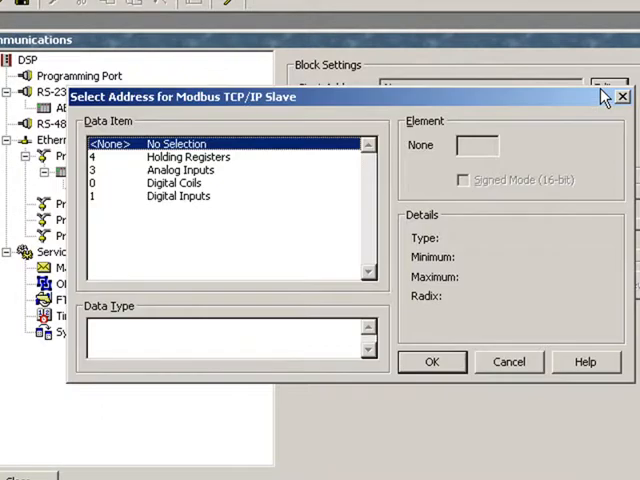
mouse_move(338, 203)
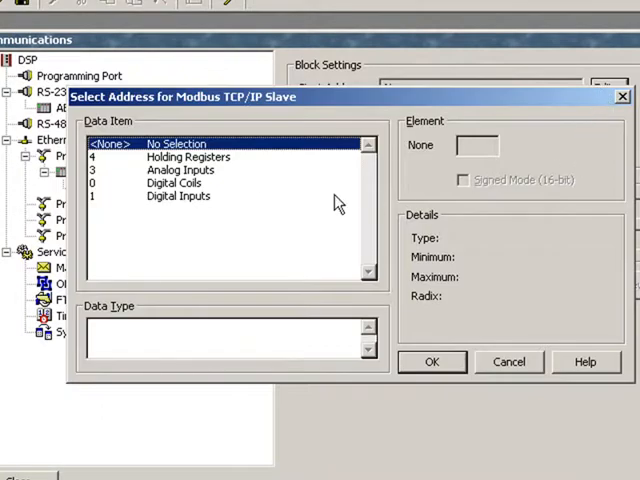
click(188, 157)
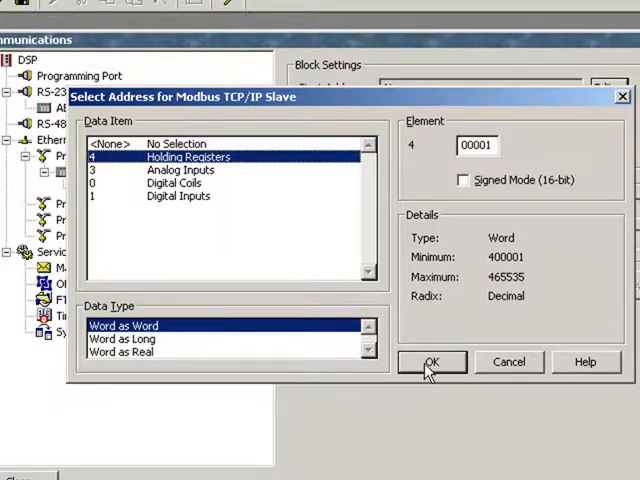
click(431, 362)
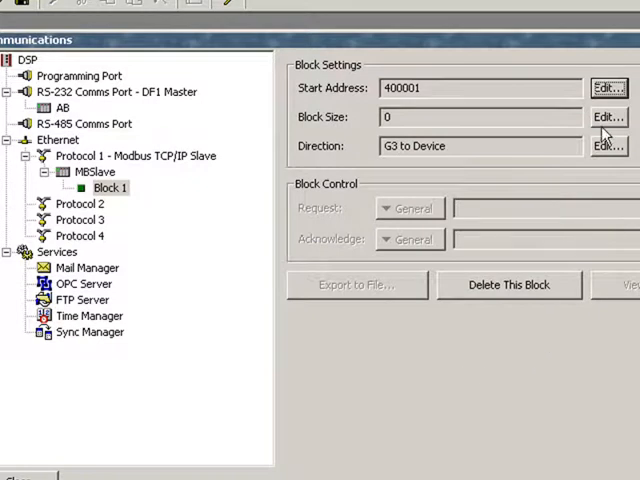
Step: Set Block 1's size to 16 registers, 400001–400016
click(608, 117)
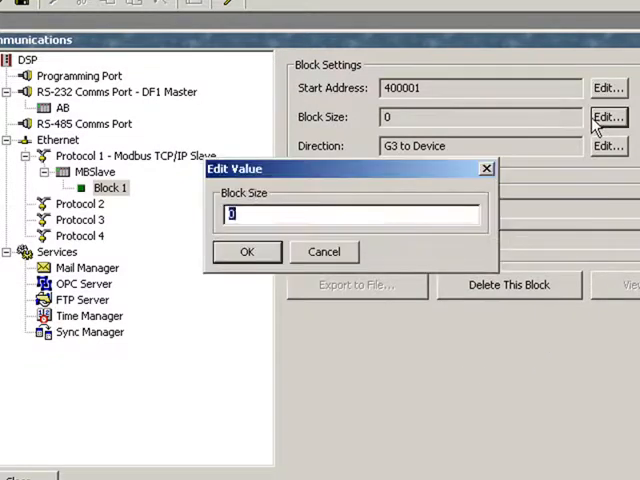
text(16)
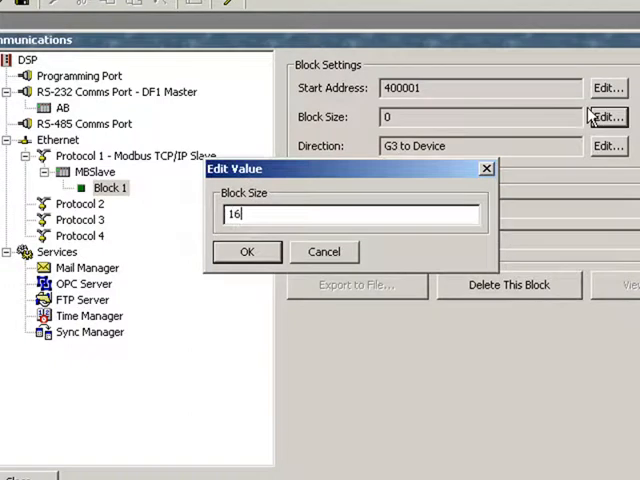
mouse_move(254, 283)
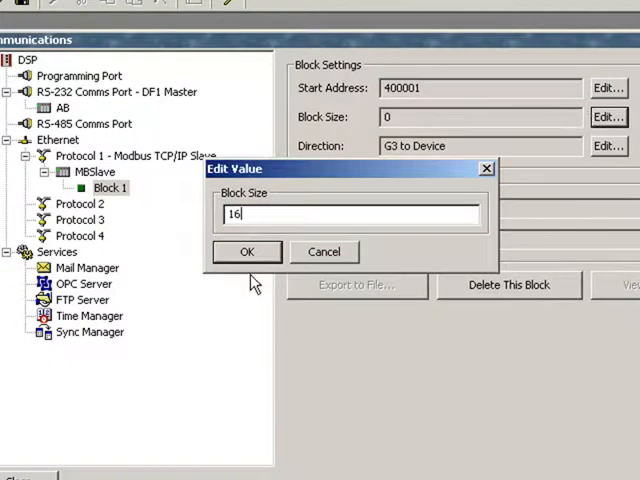
click(247, 251)
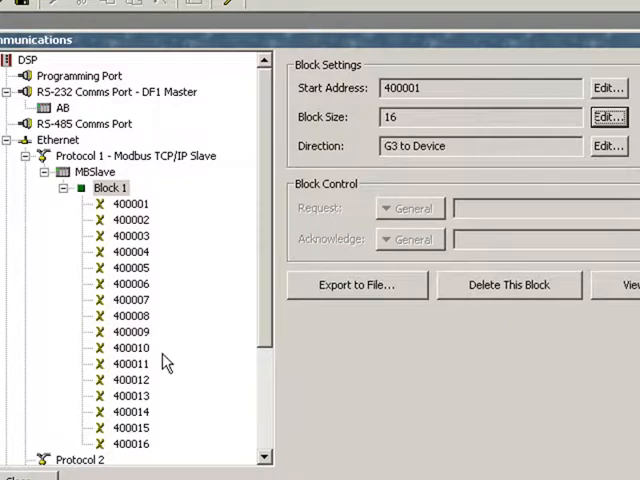
mouse_move(167, 258)
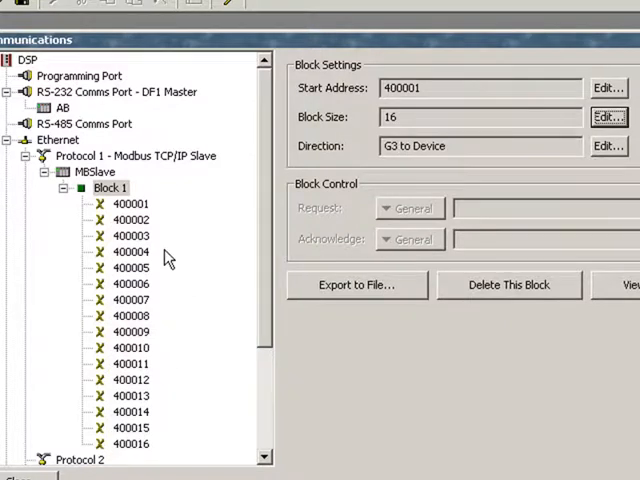
Step: Map registers 400001–400016 to AB's N007:0000–N007:0015 and review register 400008
click(127, 203)
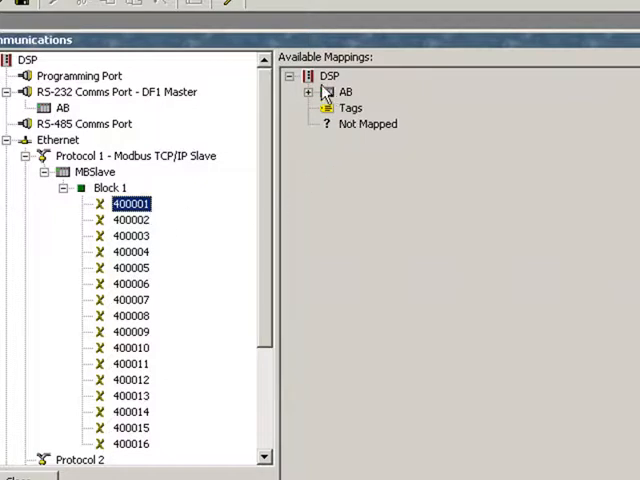
mouse_move(345, 95)
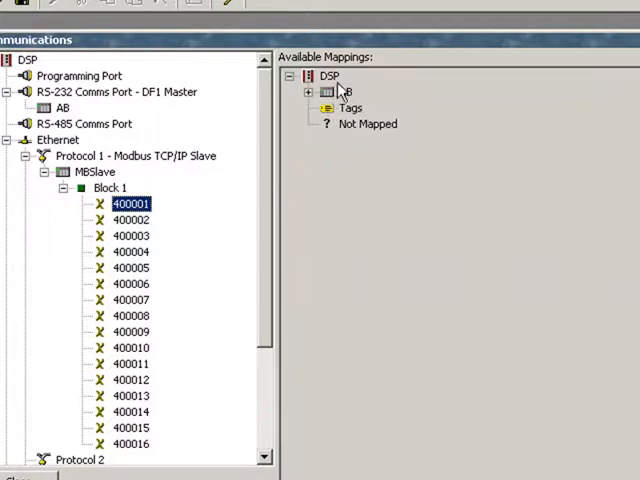
click(309, 91)
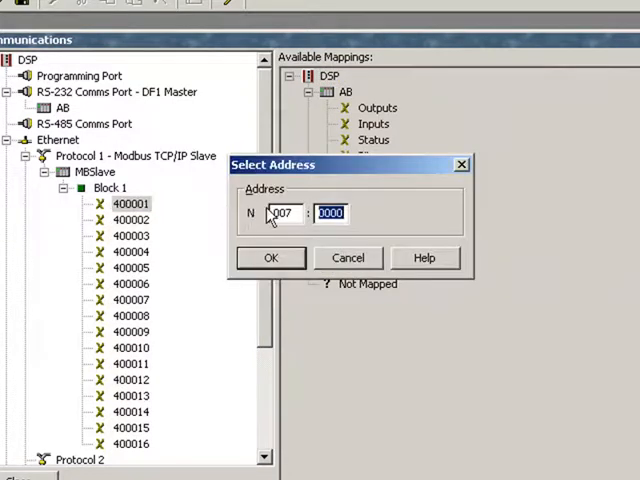
click(271, 258)
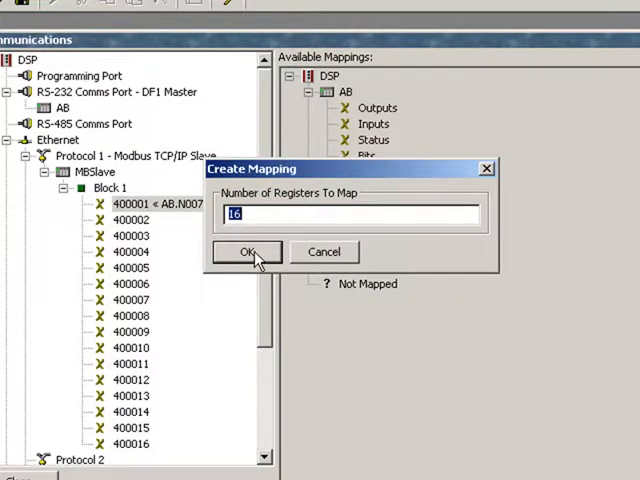
click(248, 251)
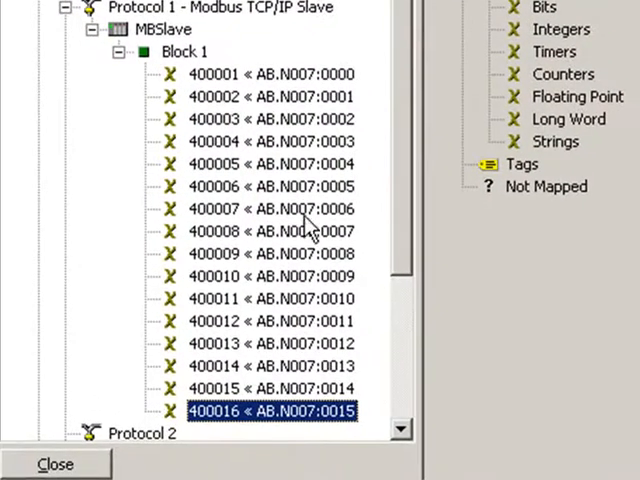
mouse_move(255, 80)
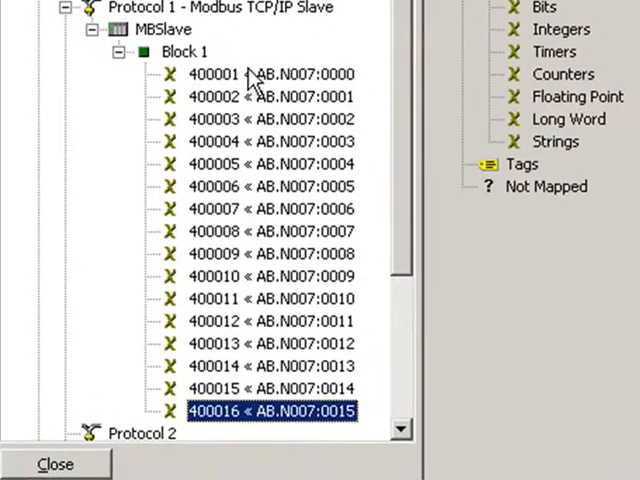
mouse_move(230, 322)
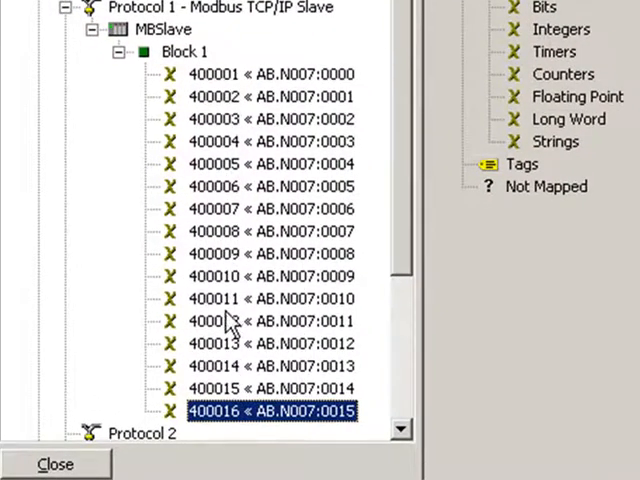
mouse_move(205, 140)
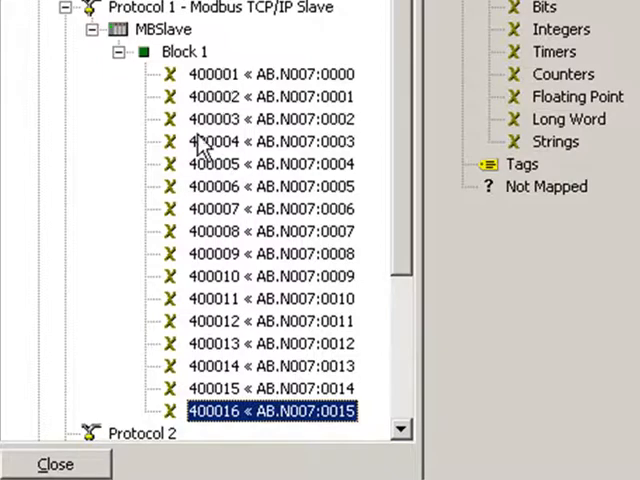
click(270, 231)
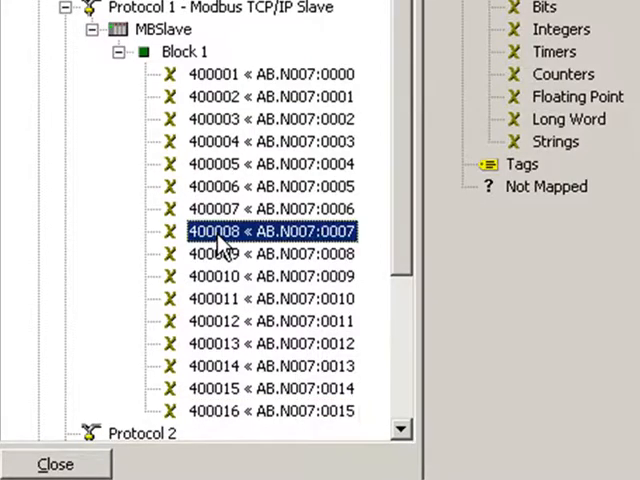
mouse_move(305, 232)
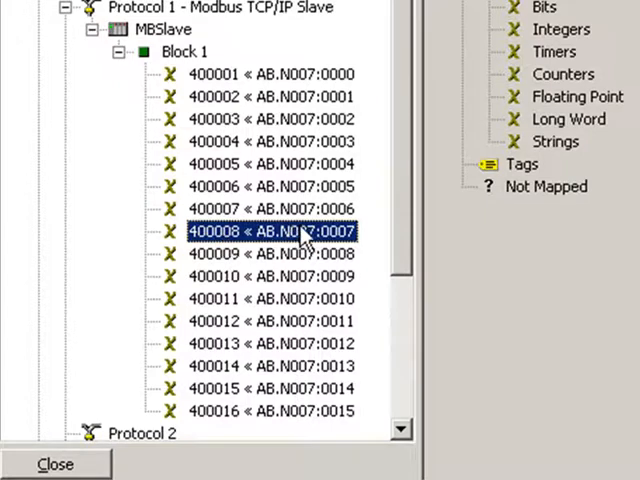